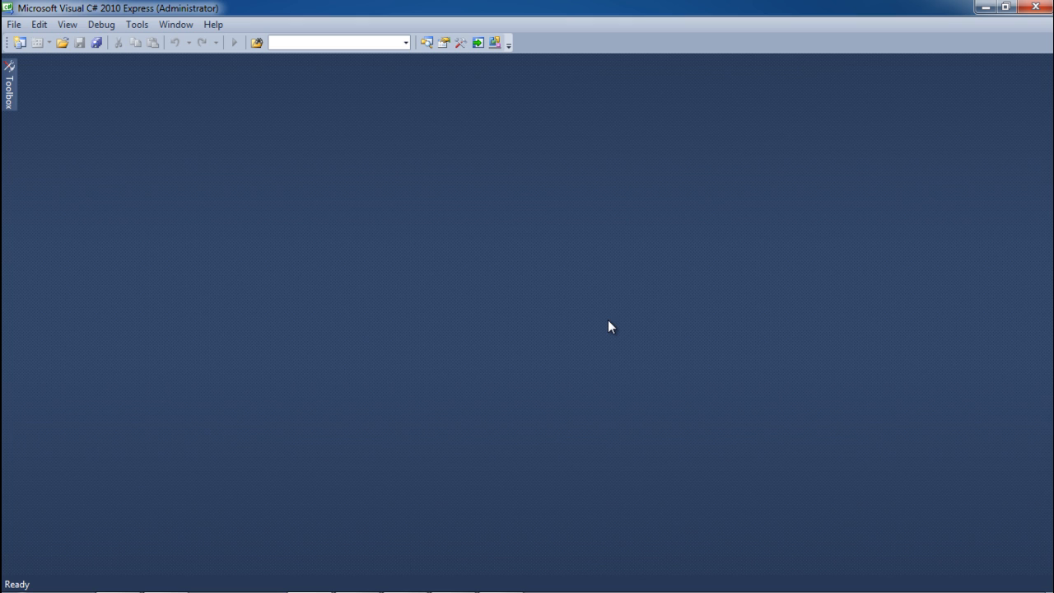
Create a new Console Application project named open_excelfile
left_click(13, 23)
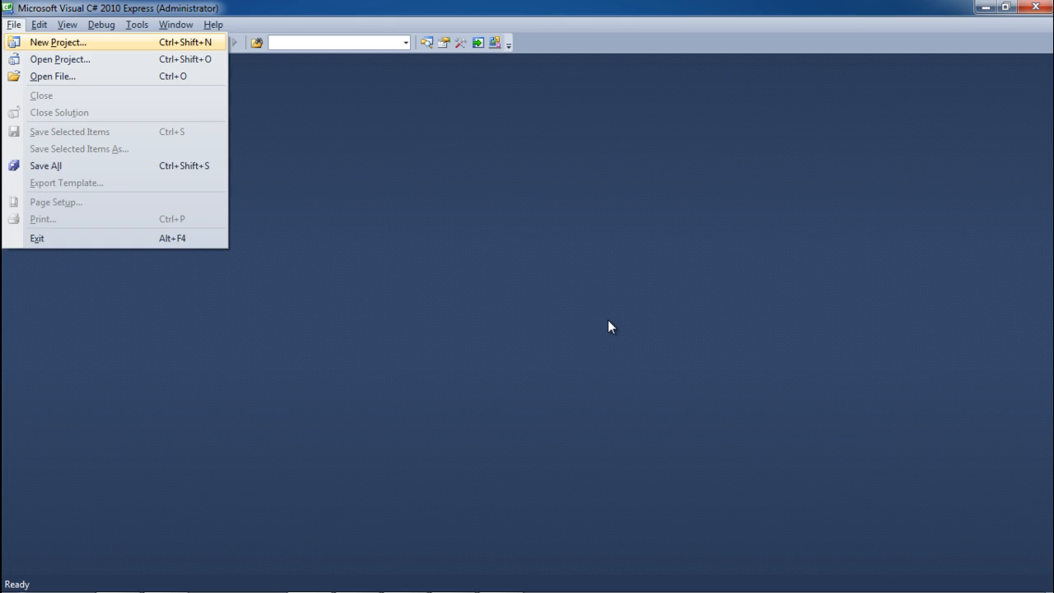
left_click(59, 40)
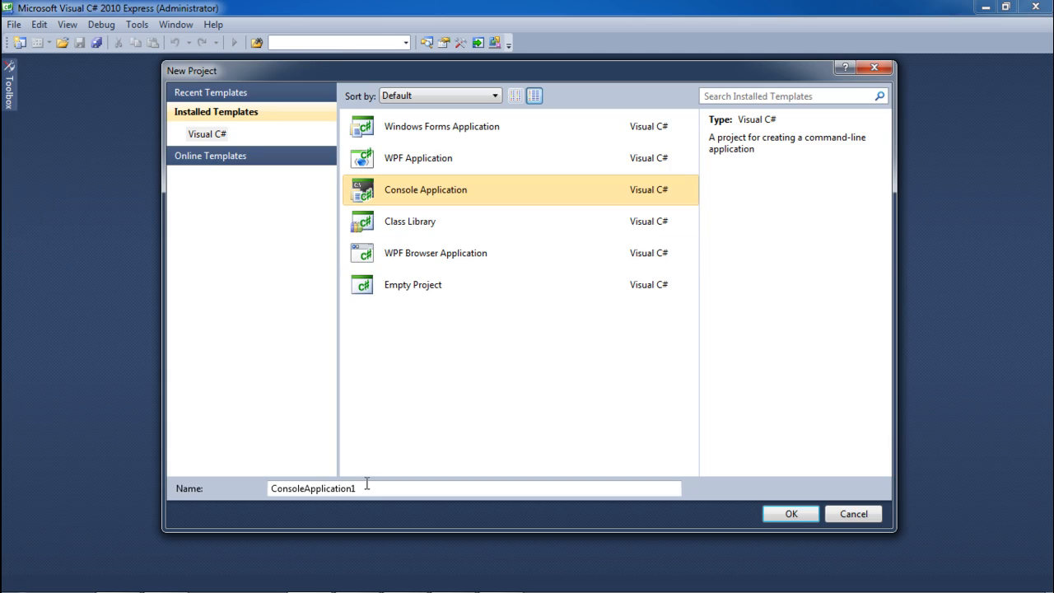
type("open_ex")
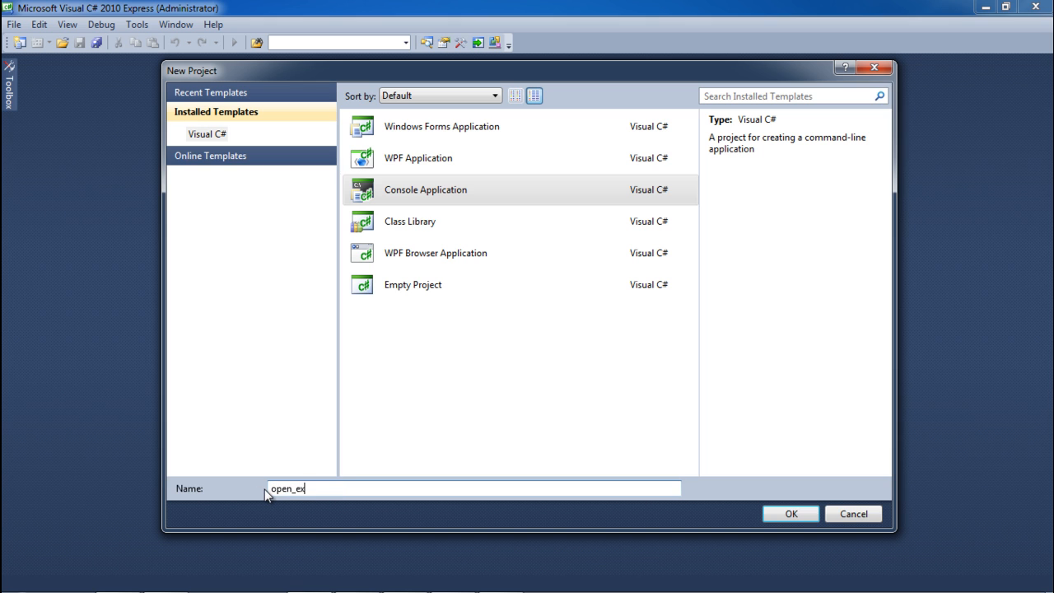
left_click(793, 514)
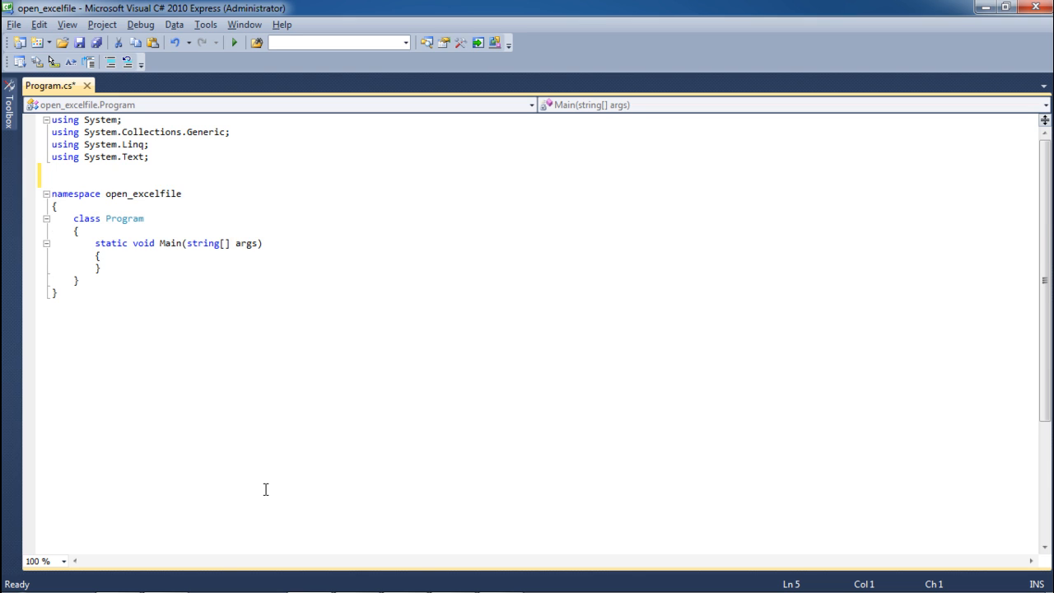
Add the Microsoft.Office.Interop using directives and start openfile() with string mySheet = @"";
type("using Microsoft.Office.Interop;")
type("string mySheet = @")
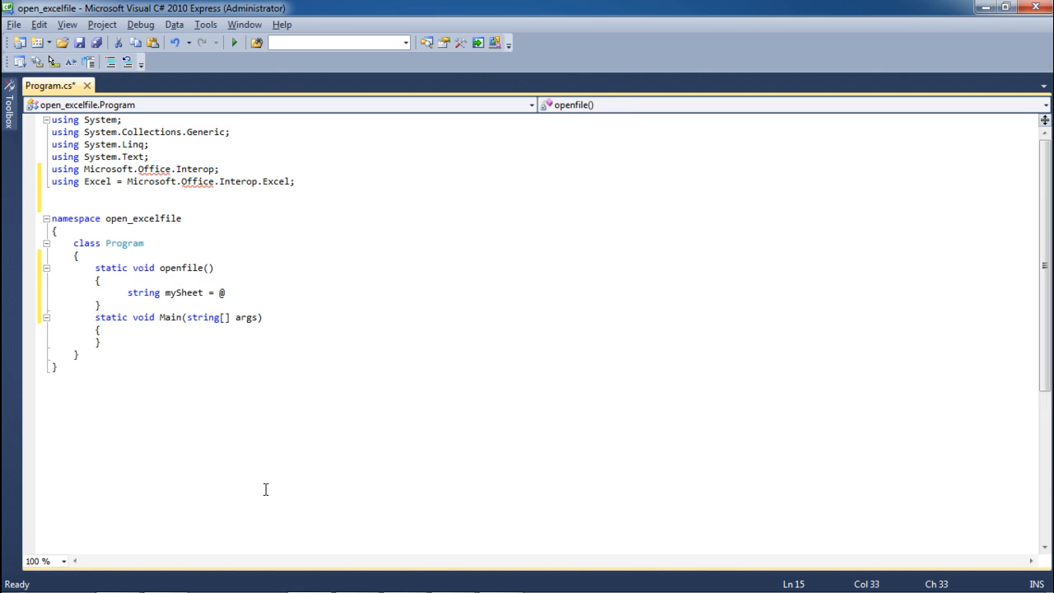
mouse_move(267, 495)
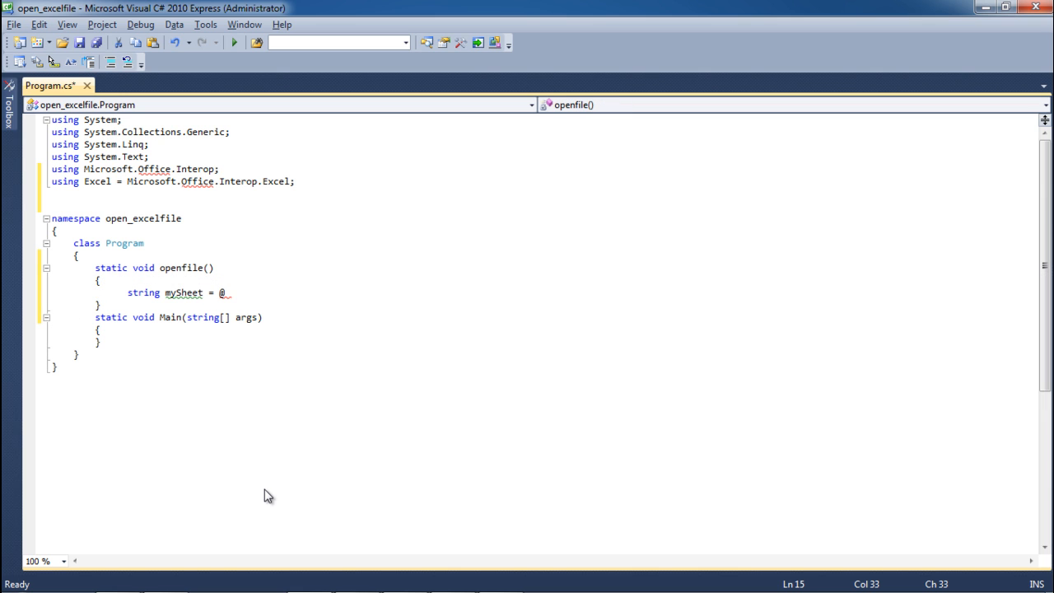
type("\"\"")
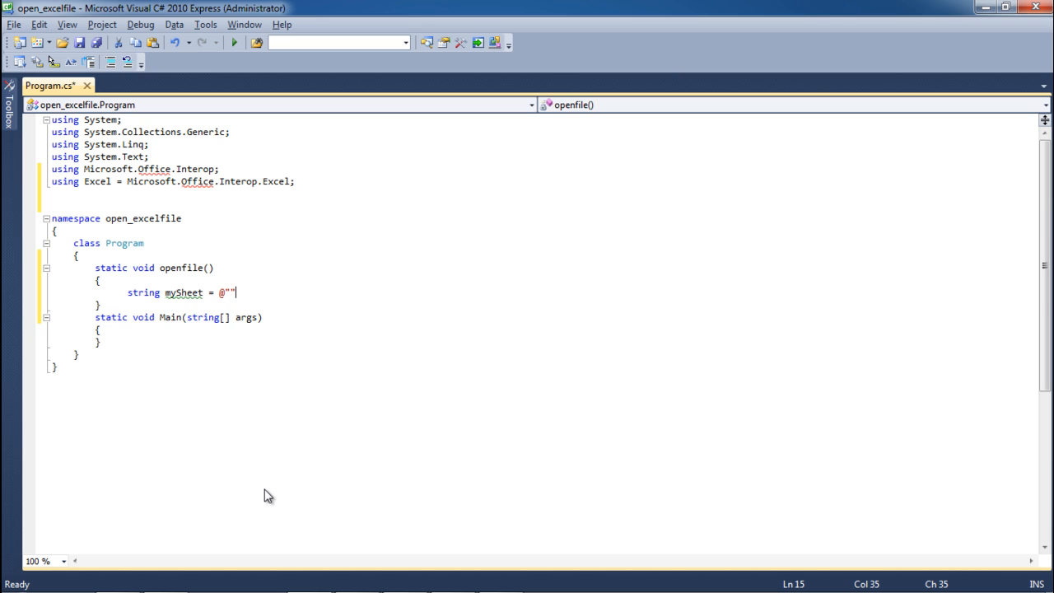
type(";")
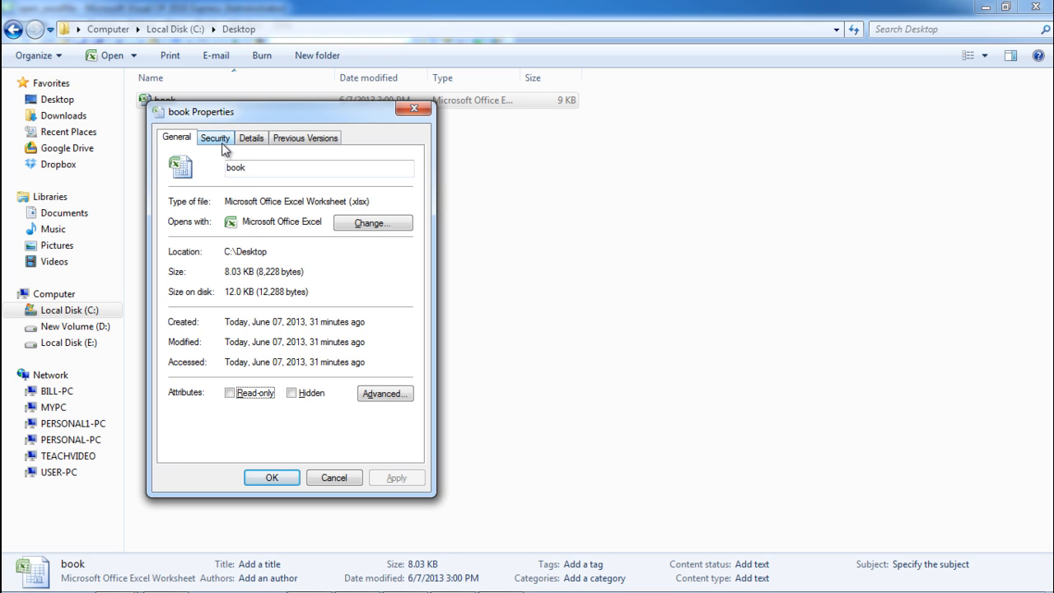
View book.xlsx's Security properties to read its full path C:\Desktop\book.xlsx
left_click(214, 139)
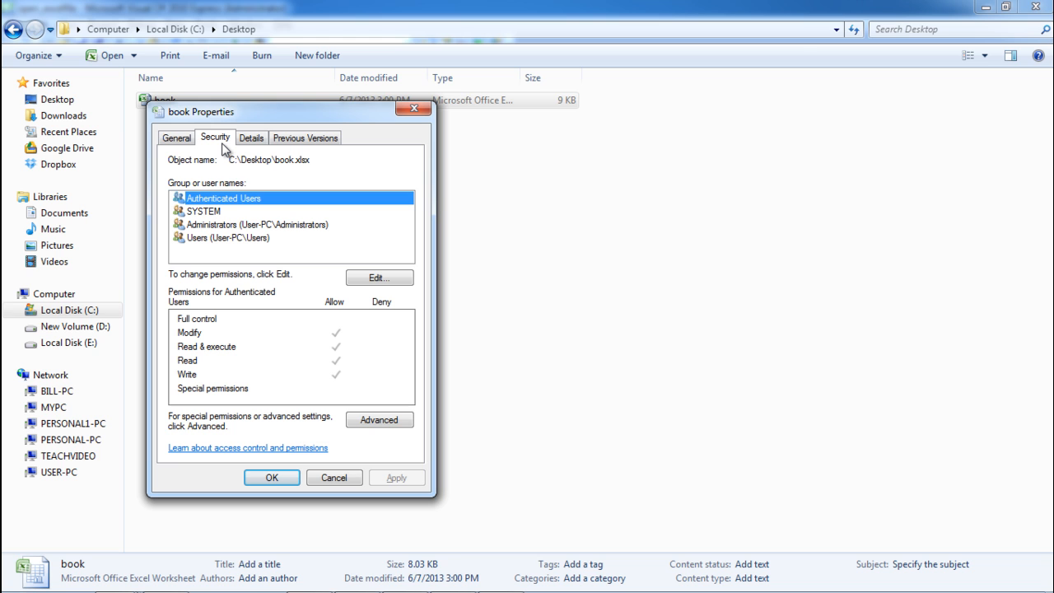
mouse_move(234, 158)
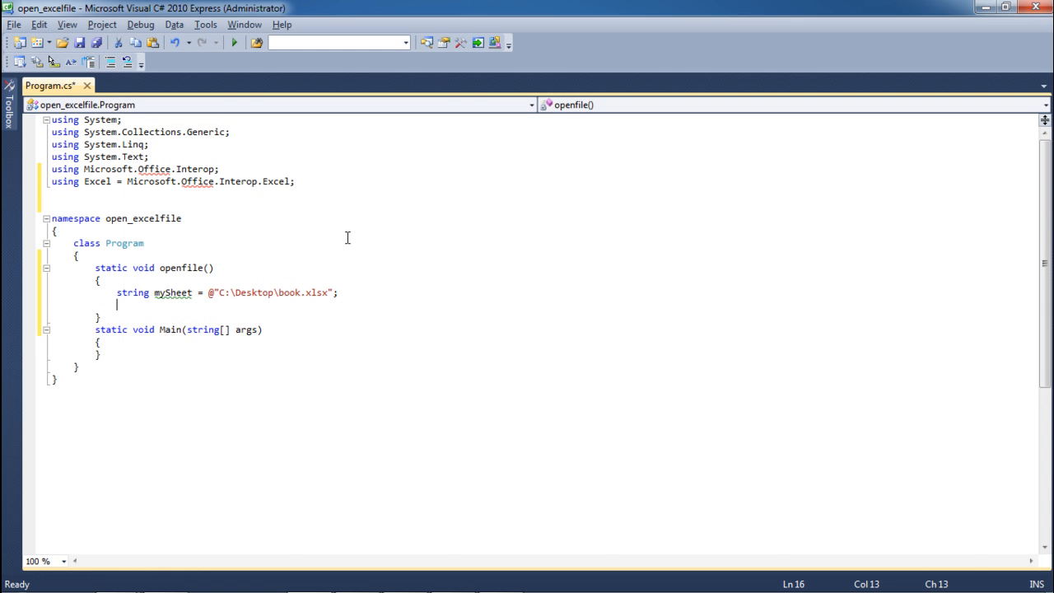
Complete openfile() with Excel.Application creation, Visible = true and books.Open(mySheet), then call openfile(); in Main
type("var excelApp = new Excel.Application();")
type("Excel.Workbook sheet = books.Open(mySheet);")
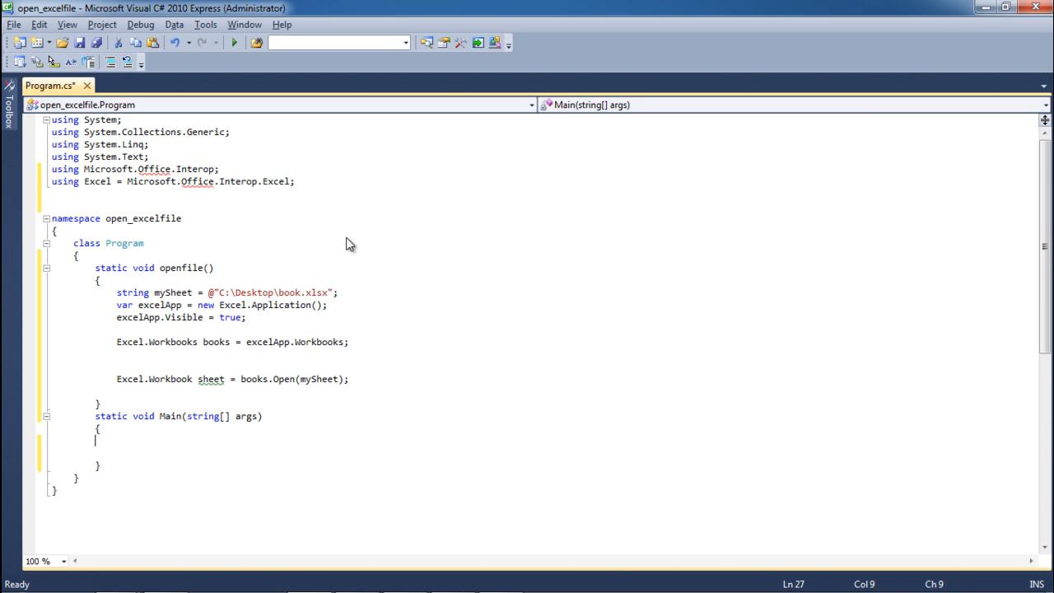
mouse_move(178, 264)
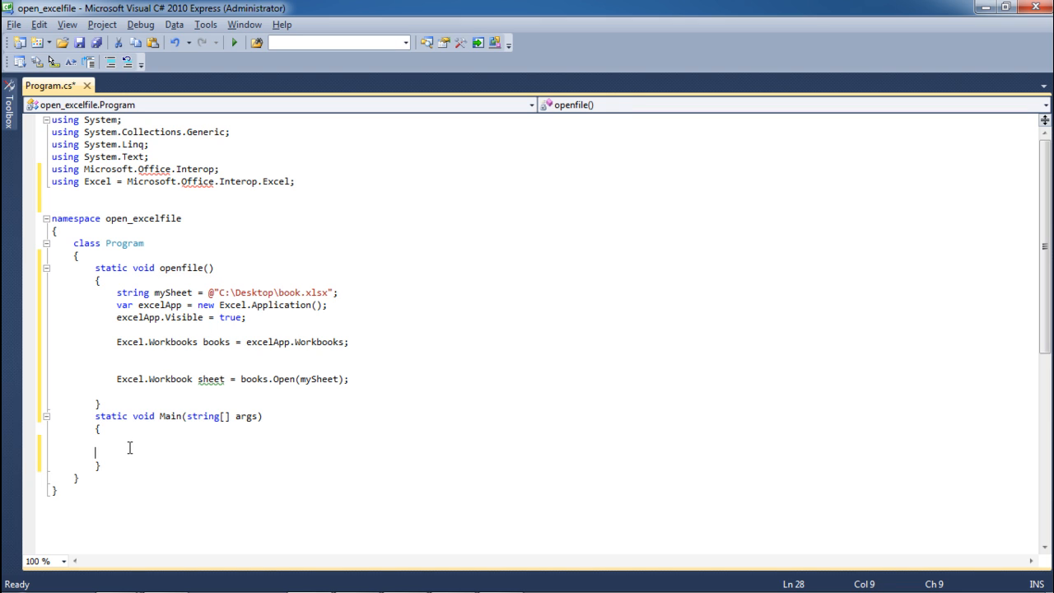
type("openfile();")
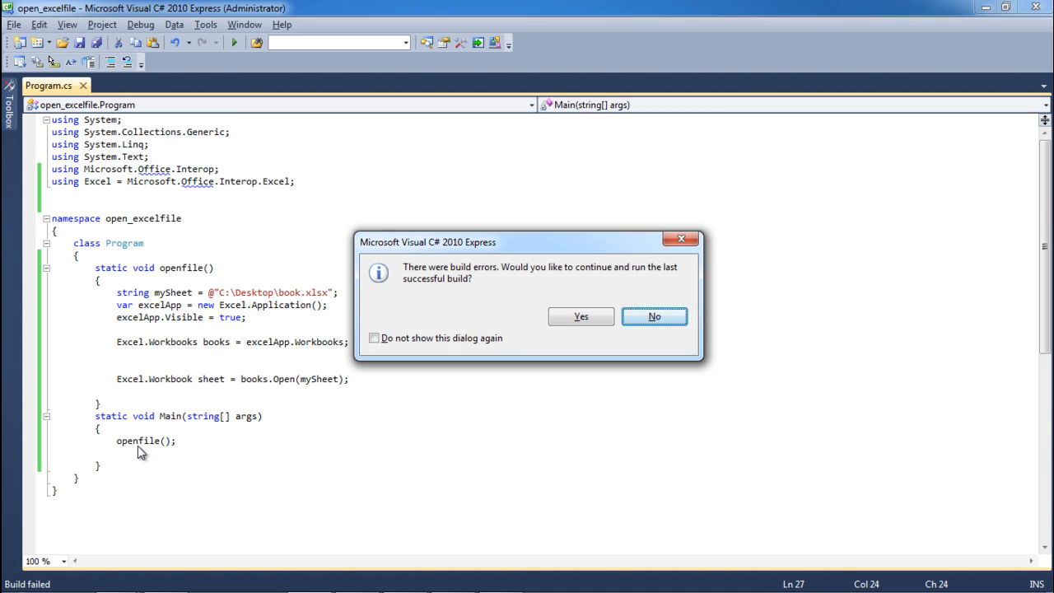
Decline running the last successful build so the Error List shows the two missing 'Office' namespace errors
left_click(653, 316)
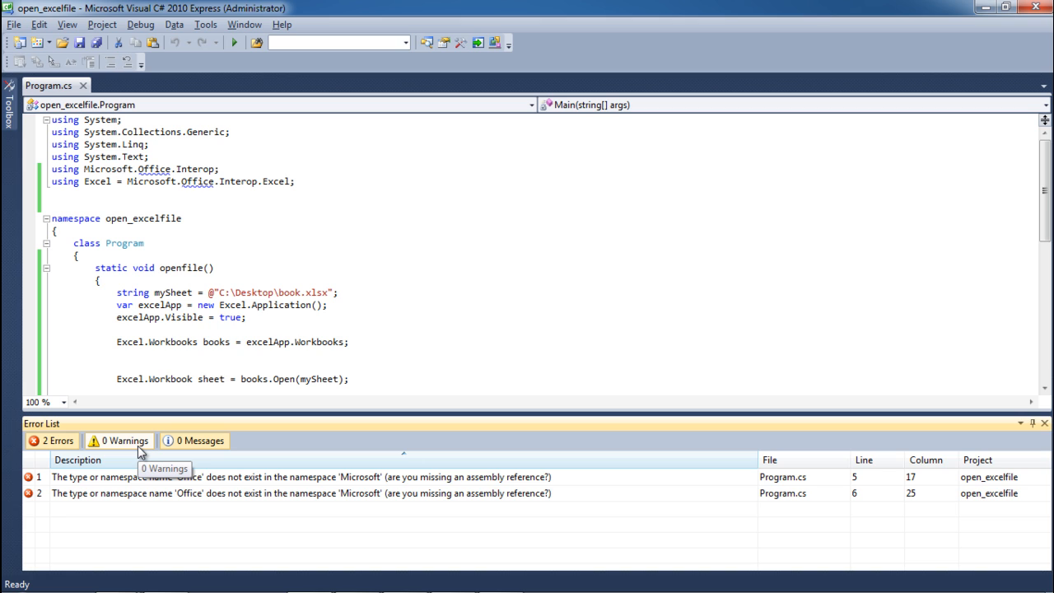
left_click(116, 25)
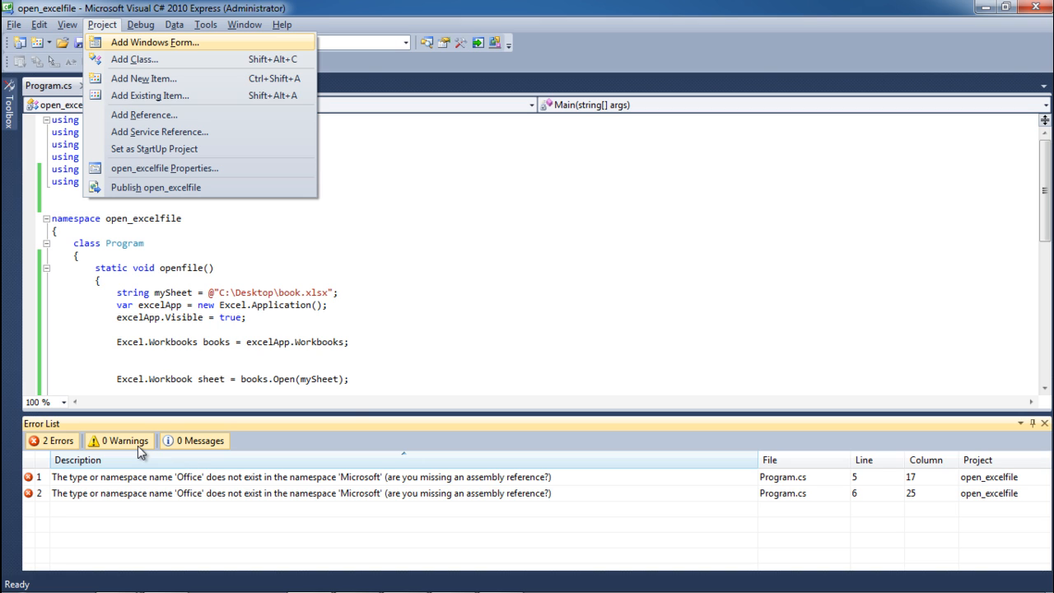
mouse_move(145, 115)
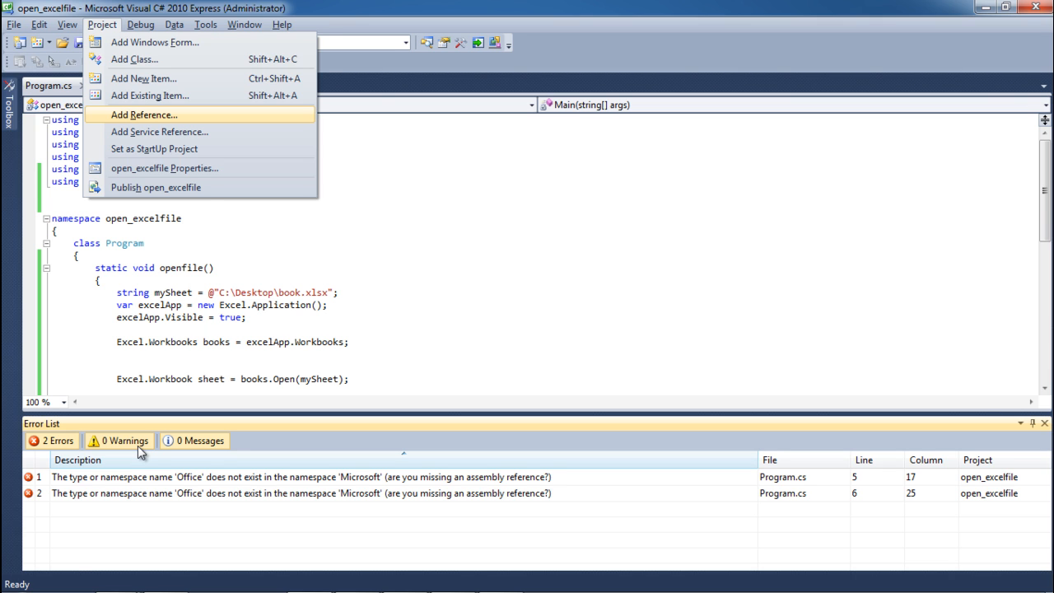
Add the Microsoft Excel 12.0 Object Library COM reference, clearing the build errors
left_click(148, 115)
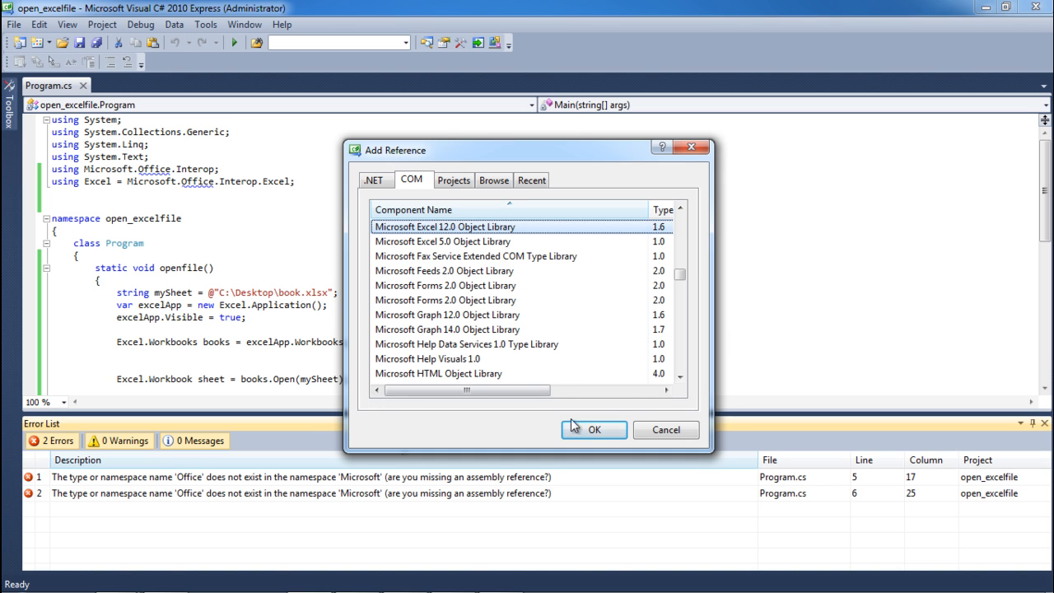
left_click(592, 429)
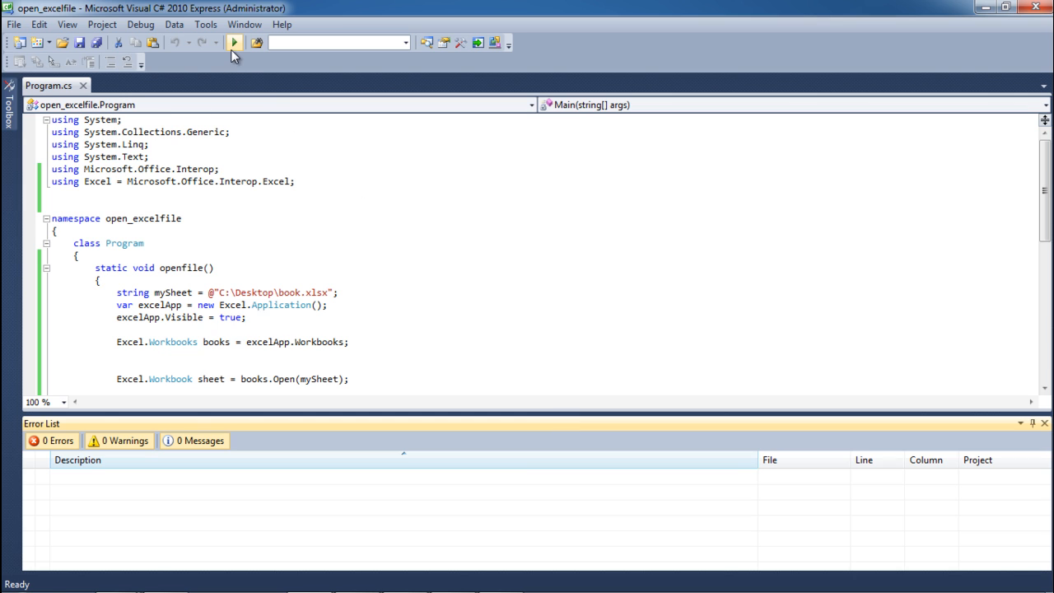
Start debugging so open_excelfile builds and its console window opens
left_click(236, 42)
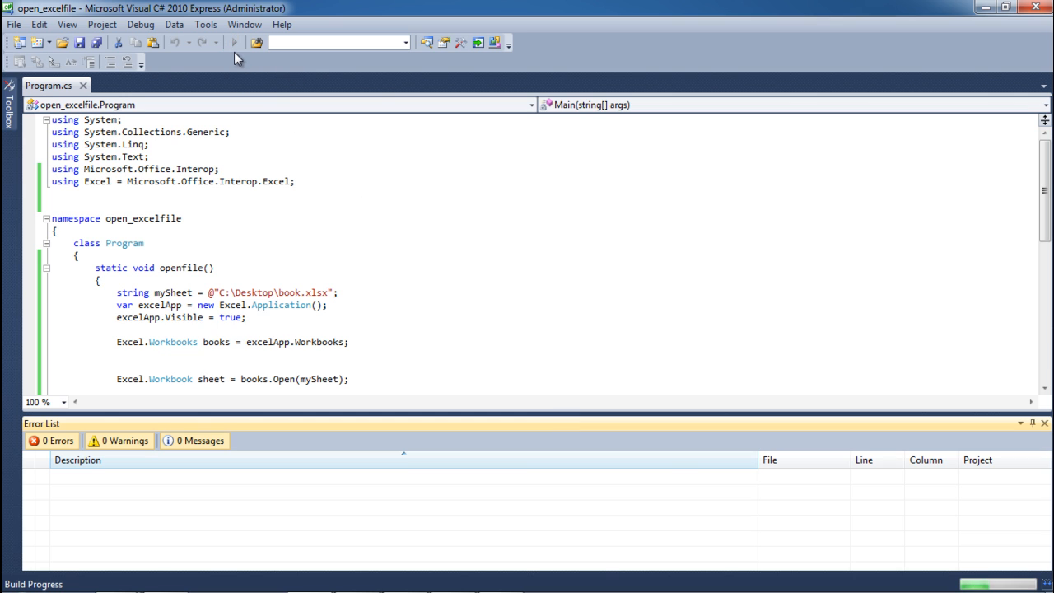
left_click(234, 42)
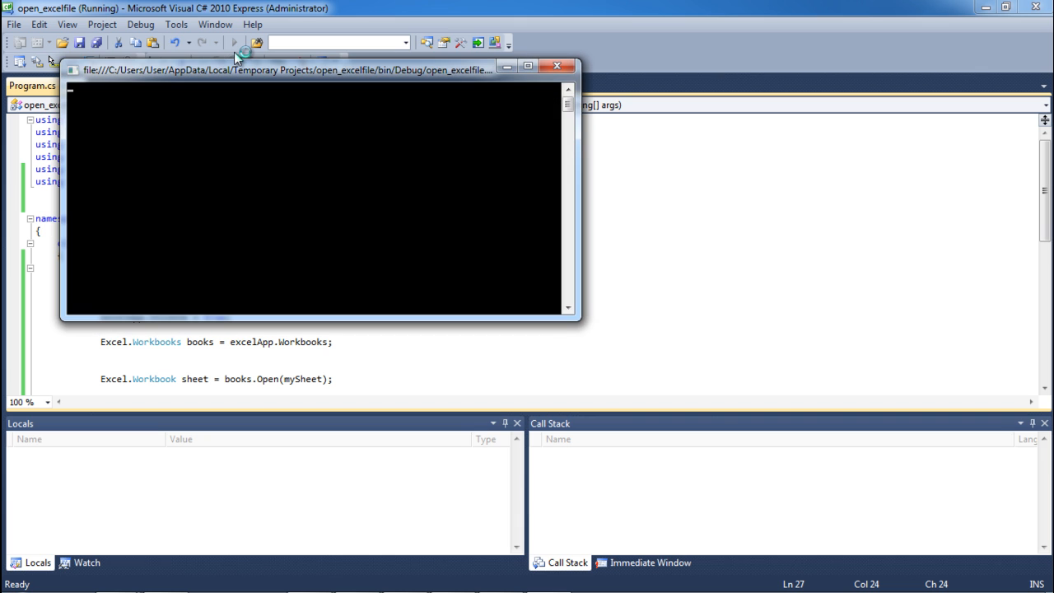